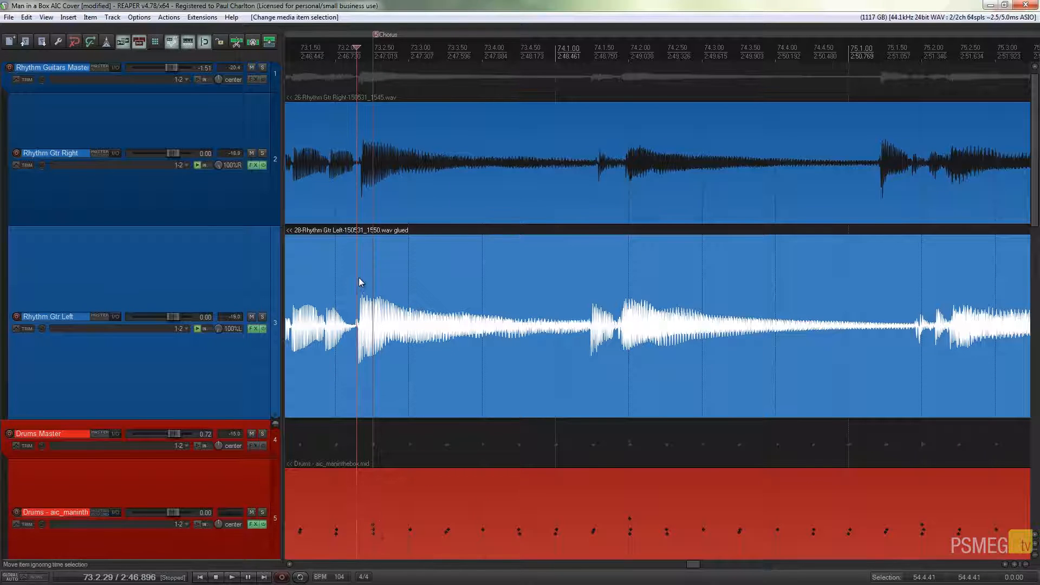
mouse_move(370, 300)
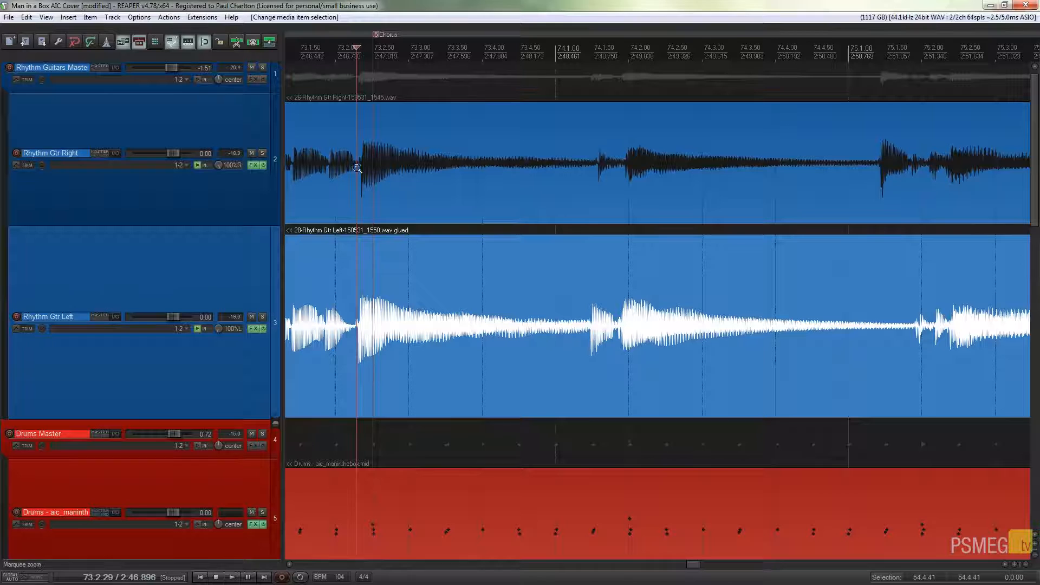
Add a stretch marker to the Rhythm Gtr Left item at the transient near bar 80.
right_click(357, 168)
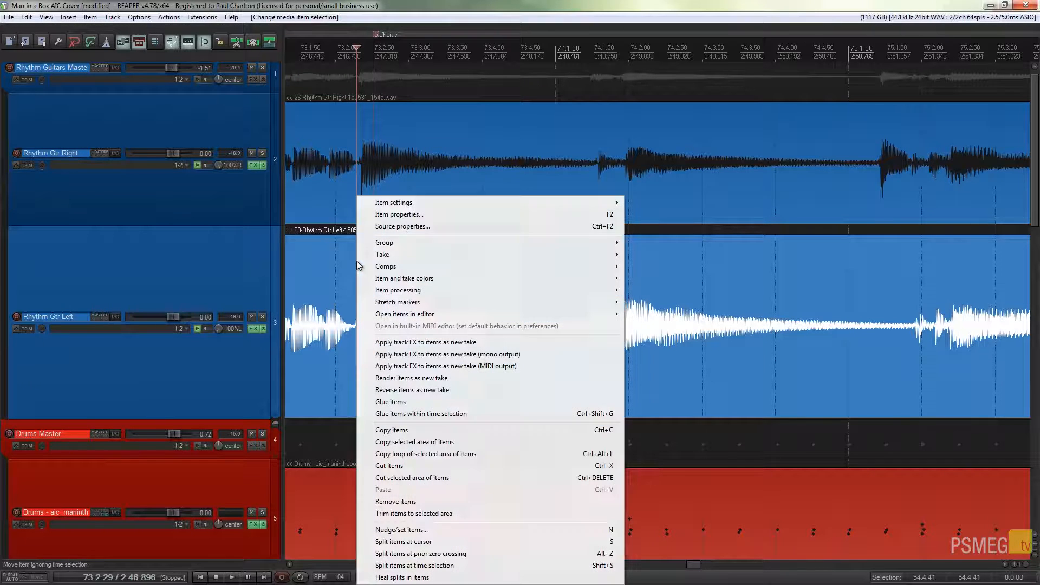
mouse_move(398, 301)
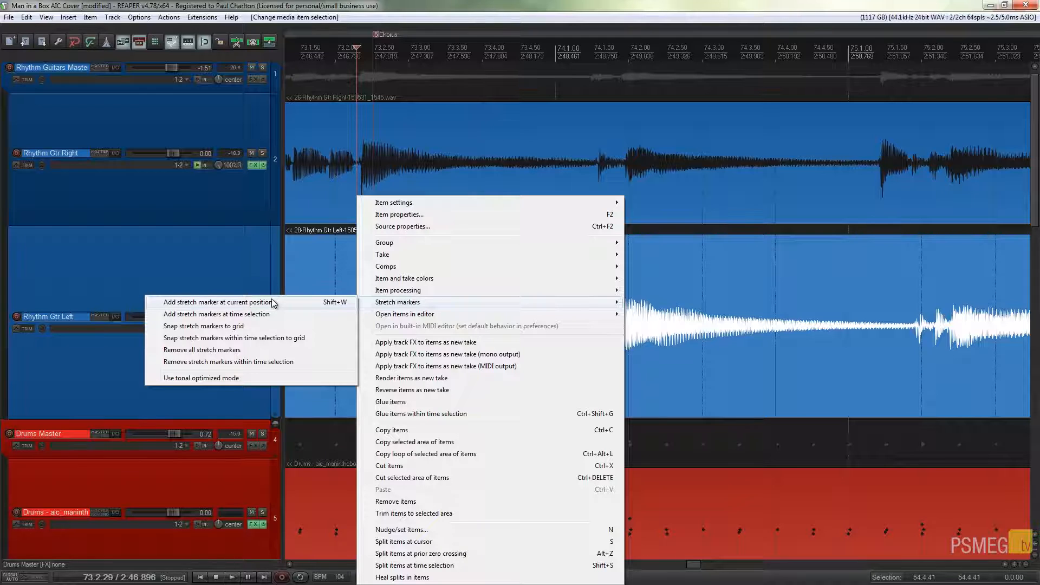
left_click(216, 302)
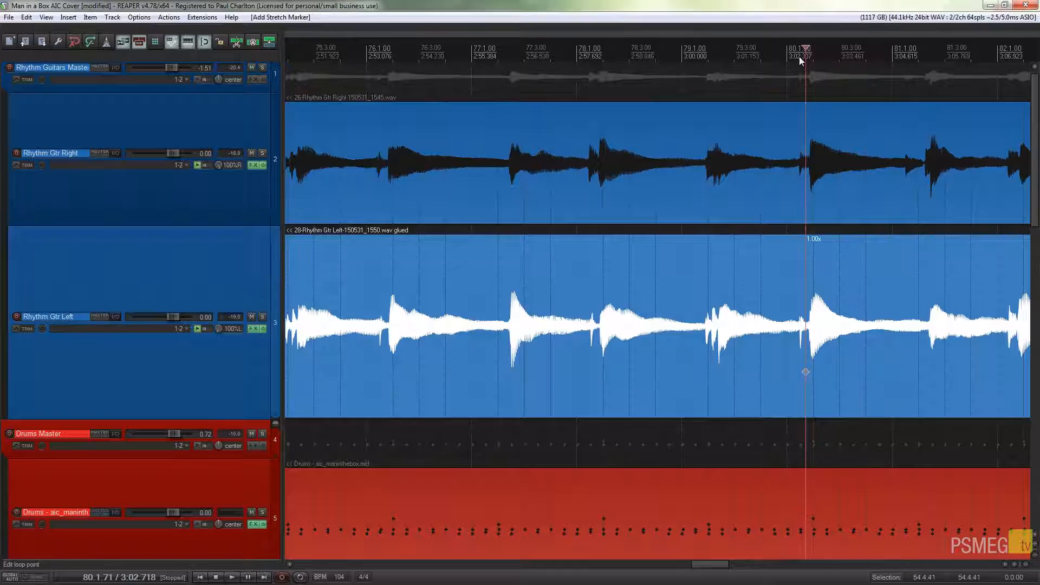
mouse_move(798, 373)
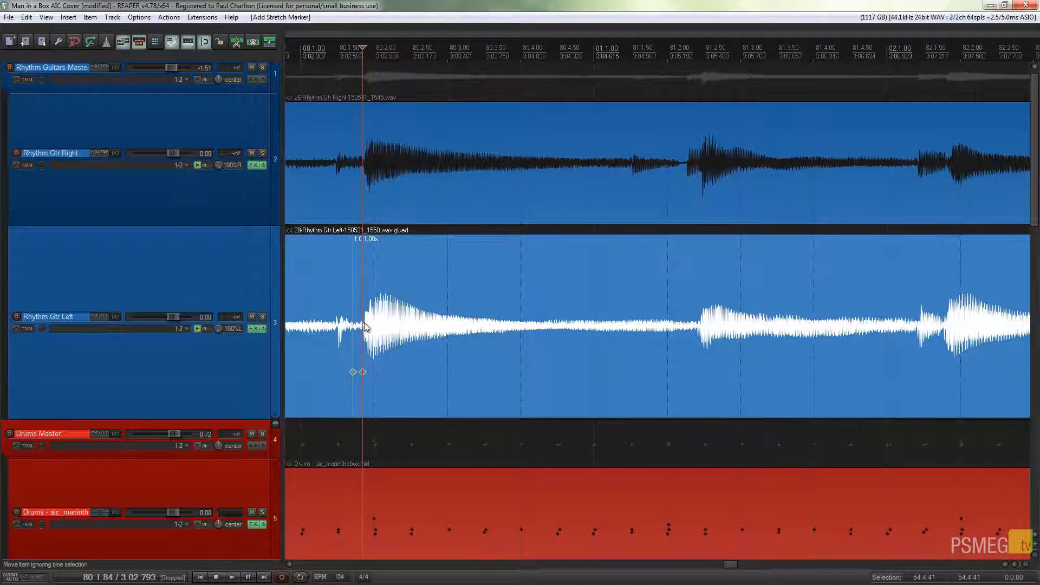
mouse_move(362, 373)
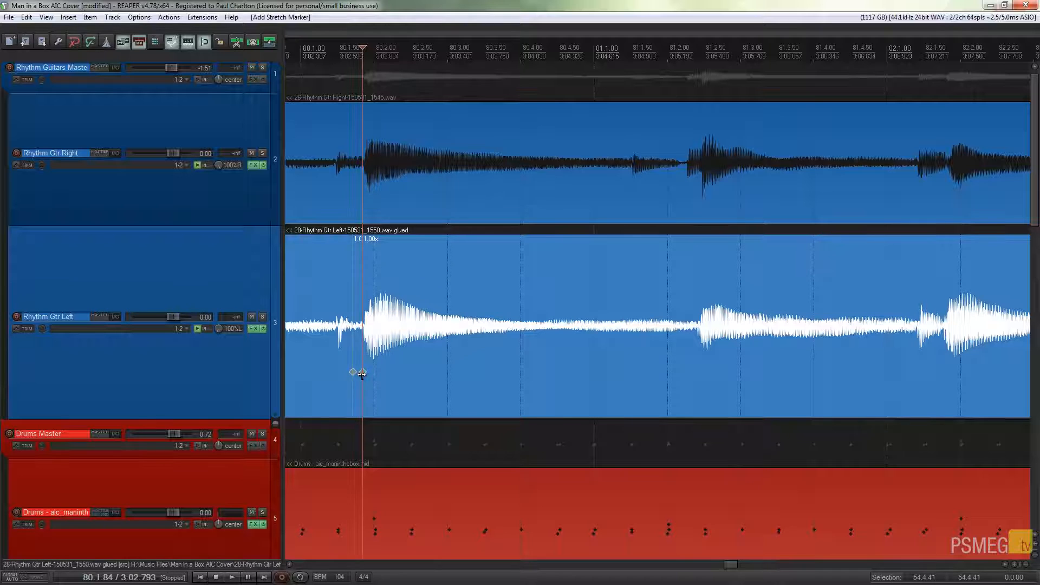
Drag the bar 80.2 attack's stretch marker later onto the drum hit, about 0.52x.
left_click_drag(361, 372, 373, 372)
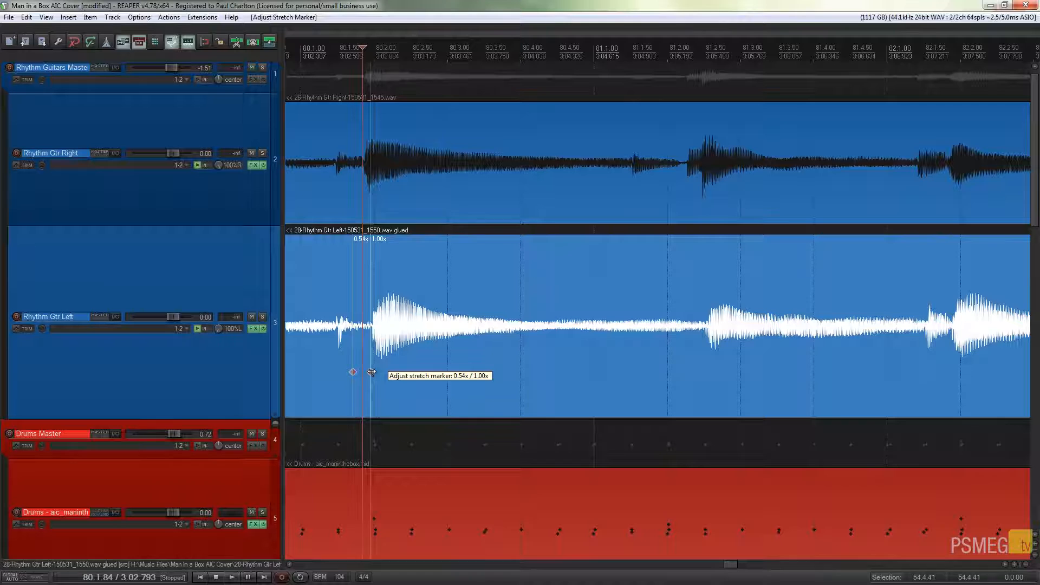
left_click_drag(352, 371, 351, 372)
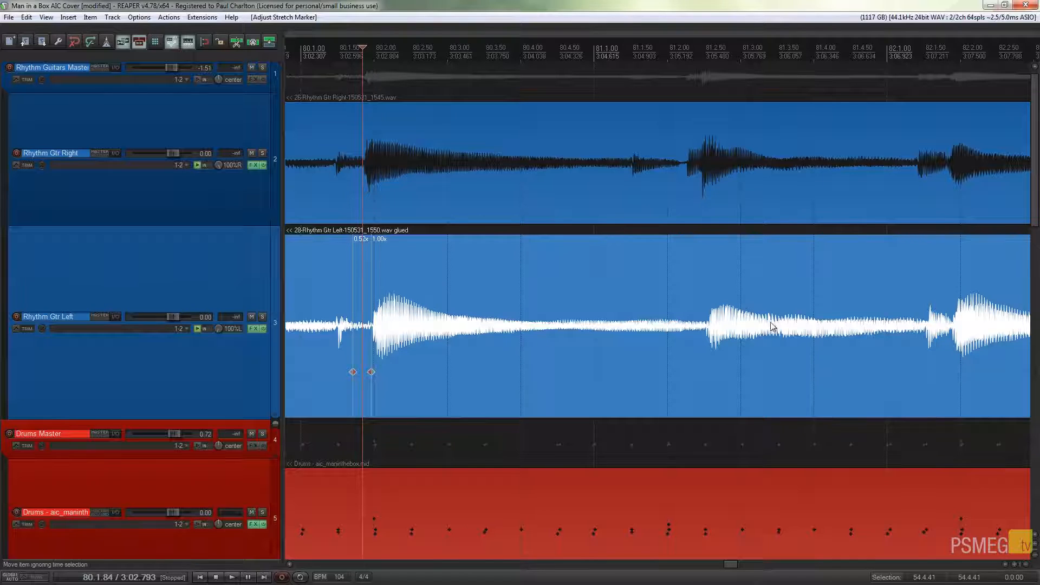
mouse_move(708, 310)
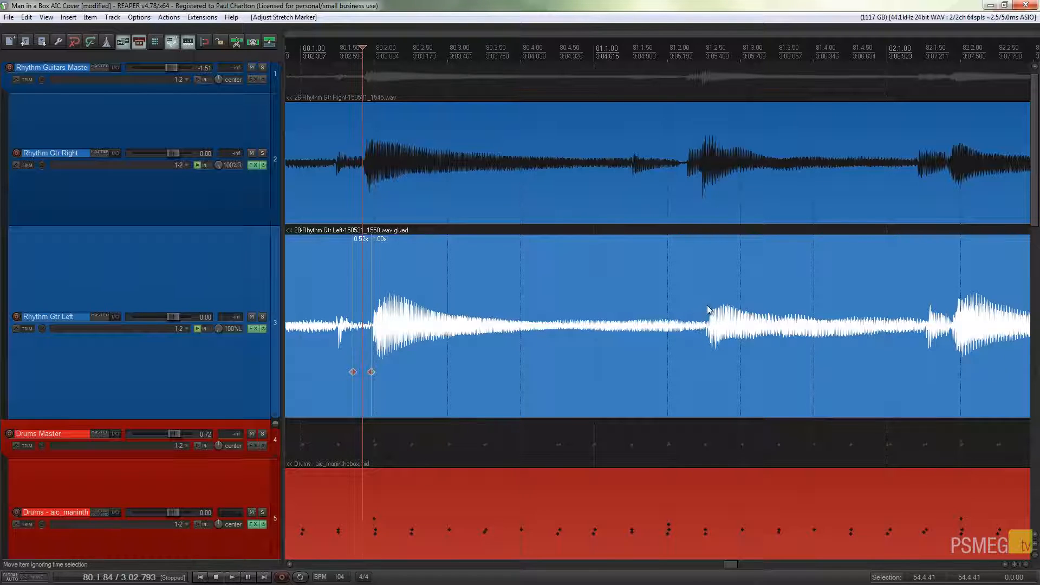
mouse_move(910, 325)
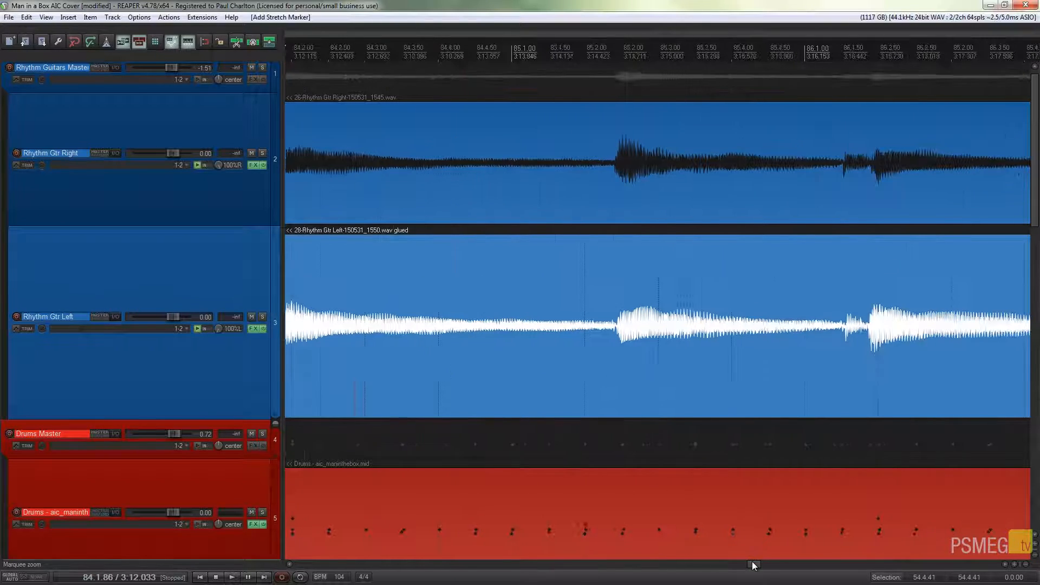
Scroll right and set the edit cursor at the next guitar note attack.
left_click(612, 50)
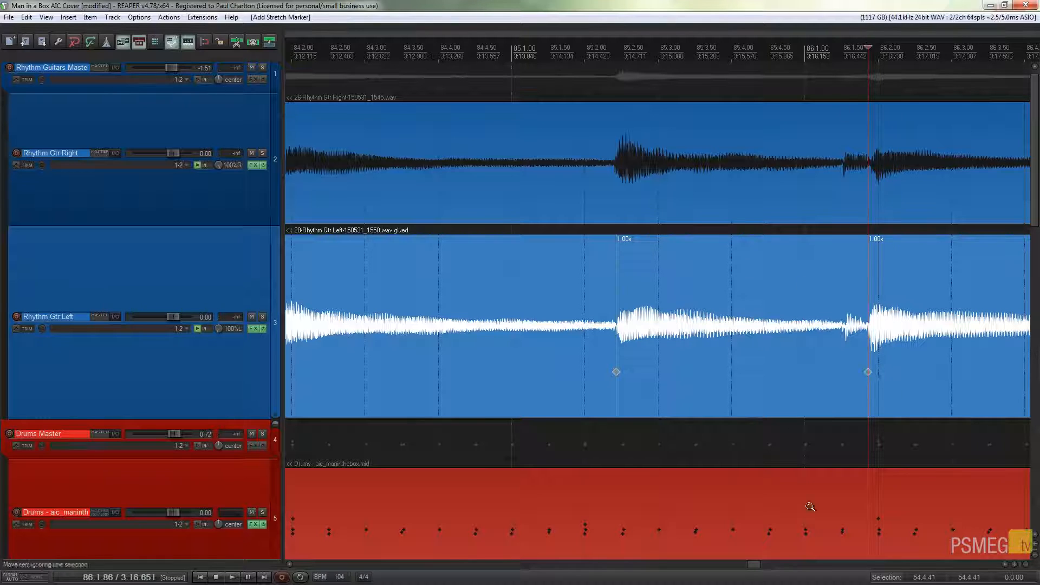
scroll("right", 3)
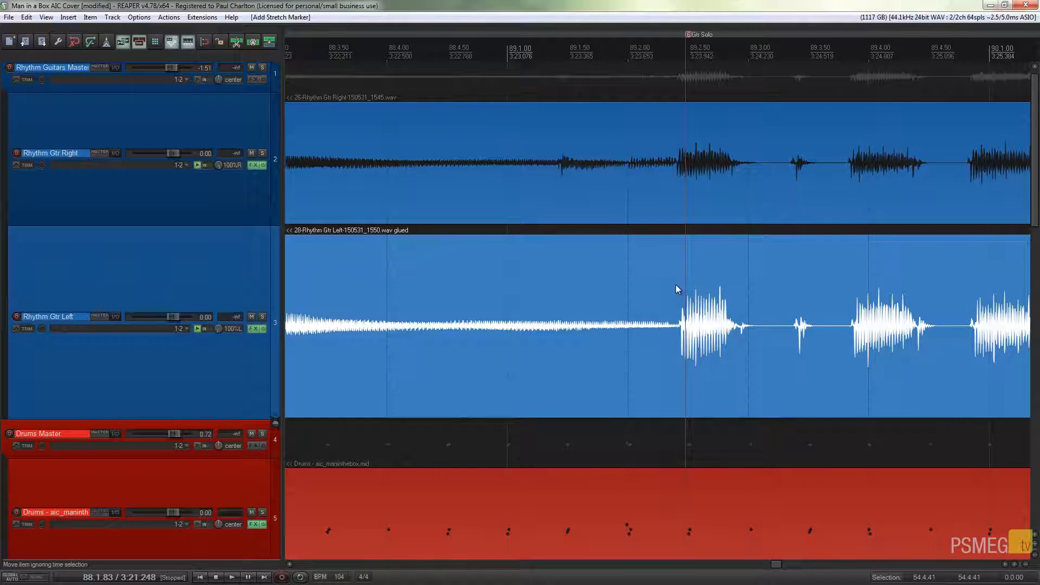
left_click(675, 57)
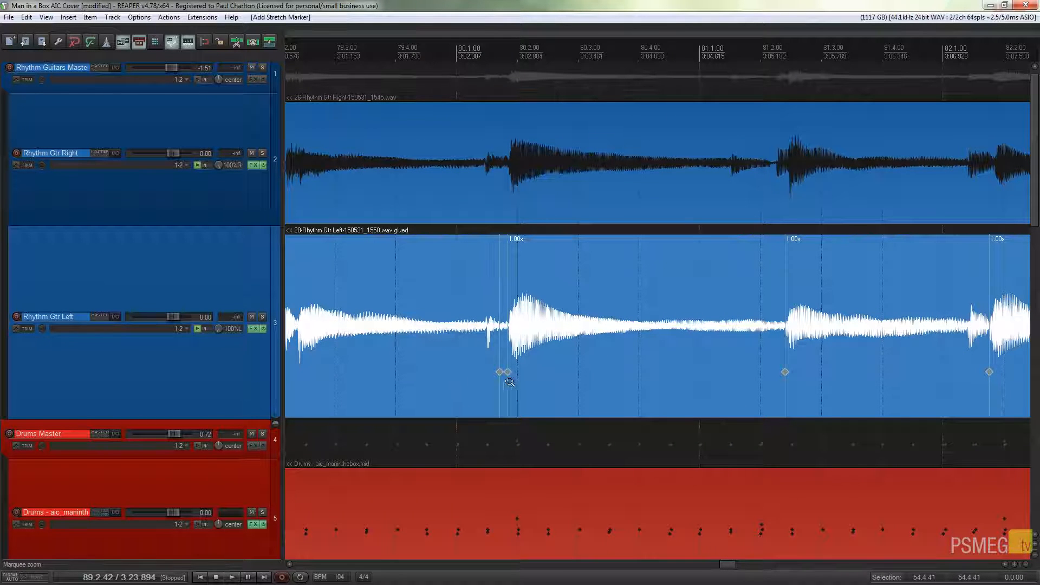
Nudge the bar 80 attack markers onto the drum beat, giving segments of 0.45x and 1.04x.
left_click_drag(508, 372, 501, 372)
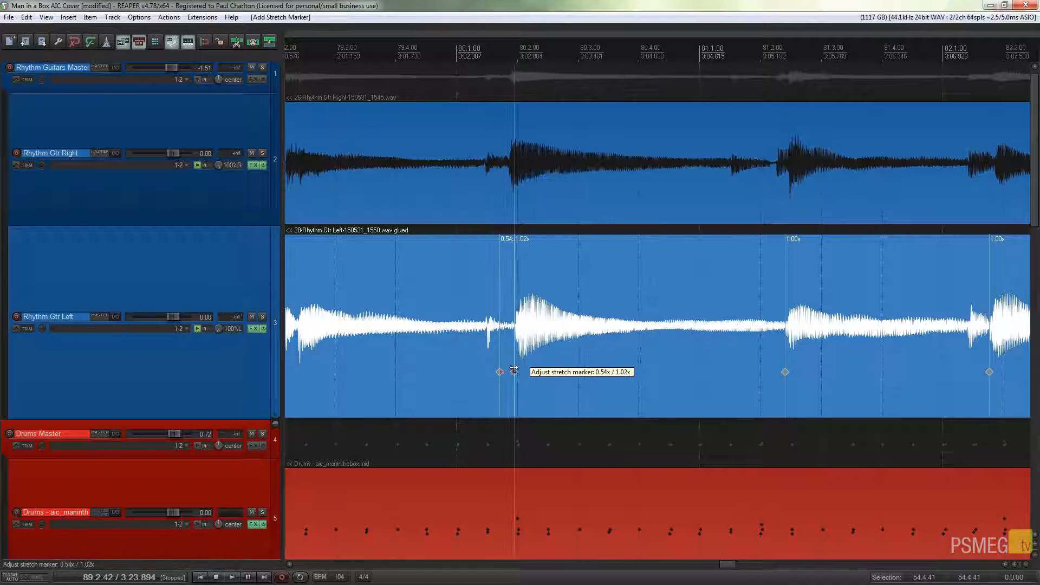
left_click_drag(515, 370, 518, 370)
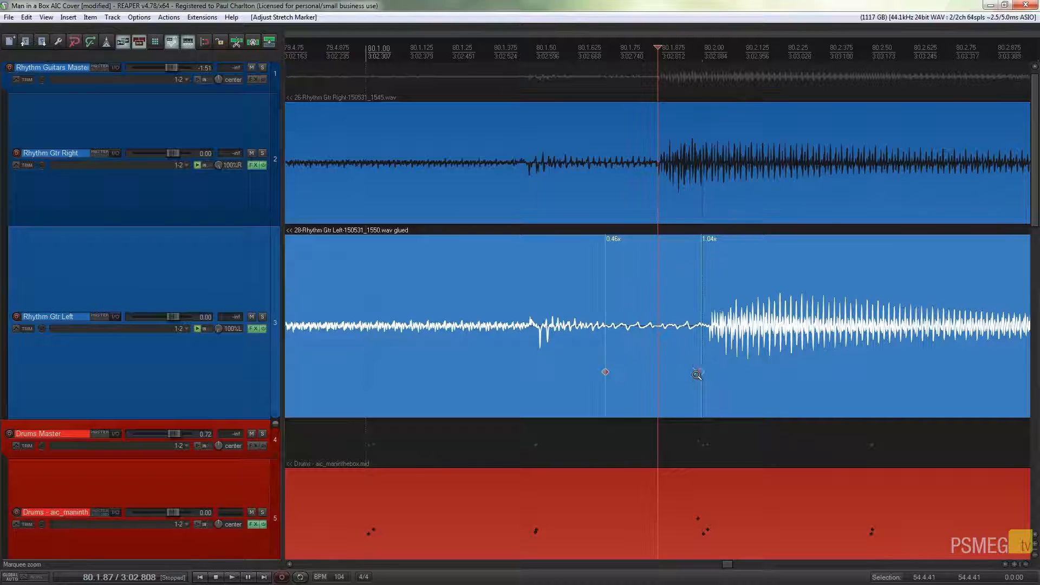
mouse_move(702, 374)
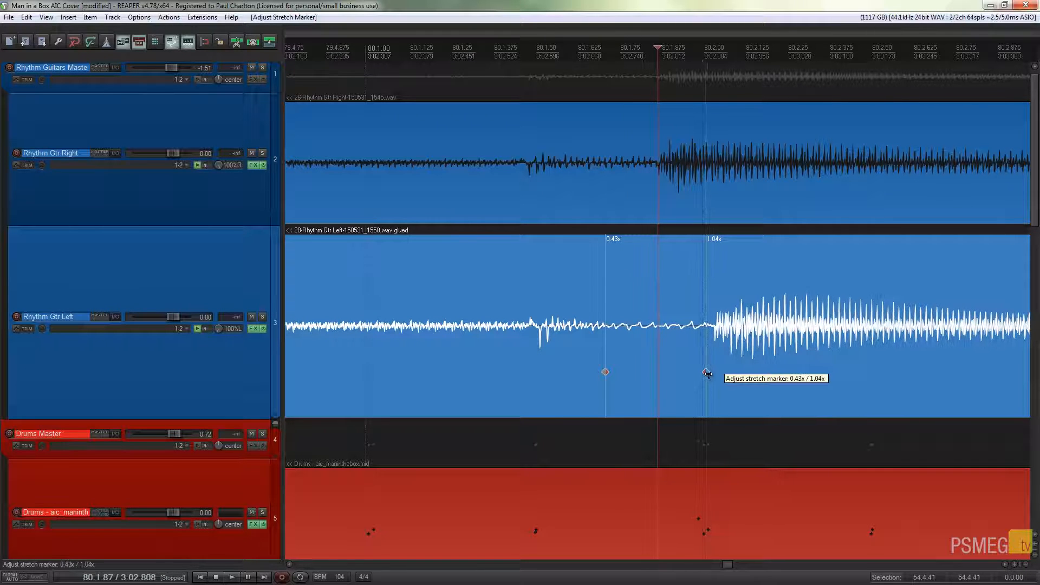
left_click_drag(706, 373, 692, 375)
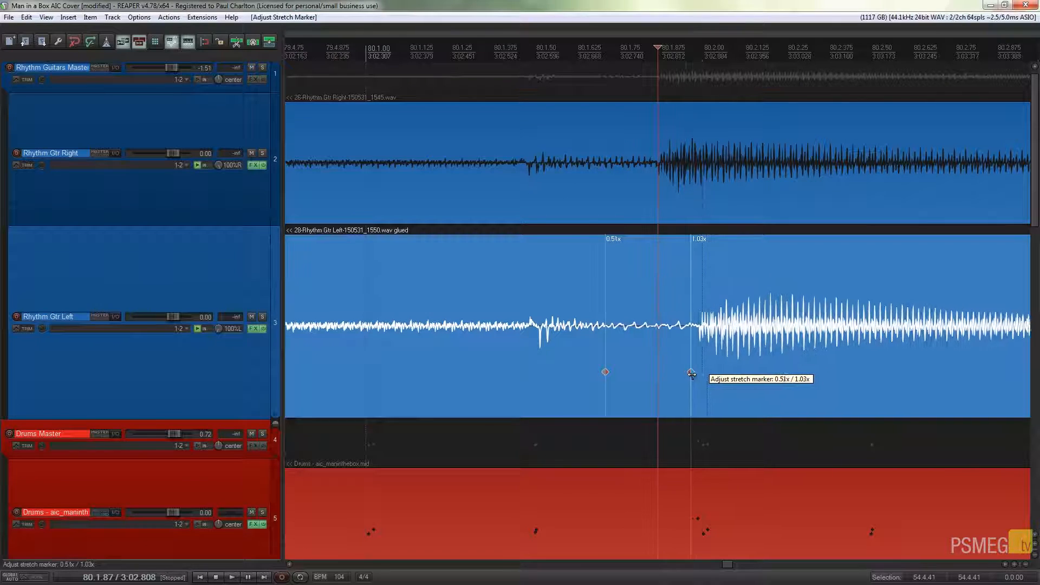
left_click_drag(690, 372, 701, 373)
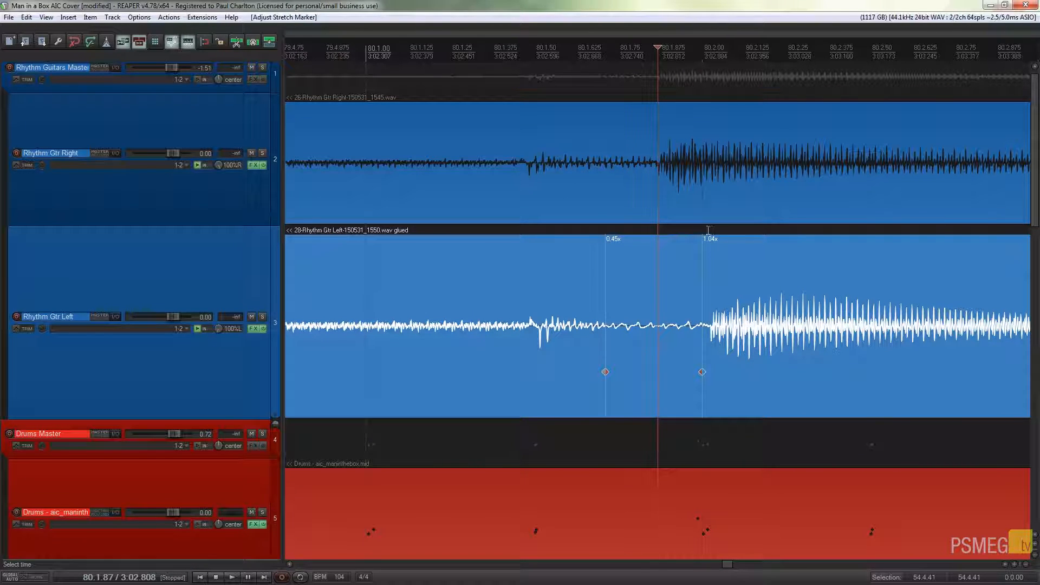
mouse_move(702, 372)
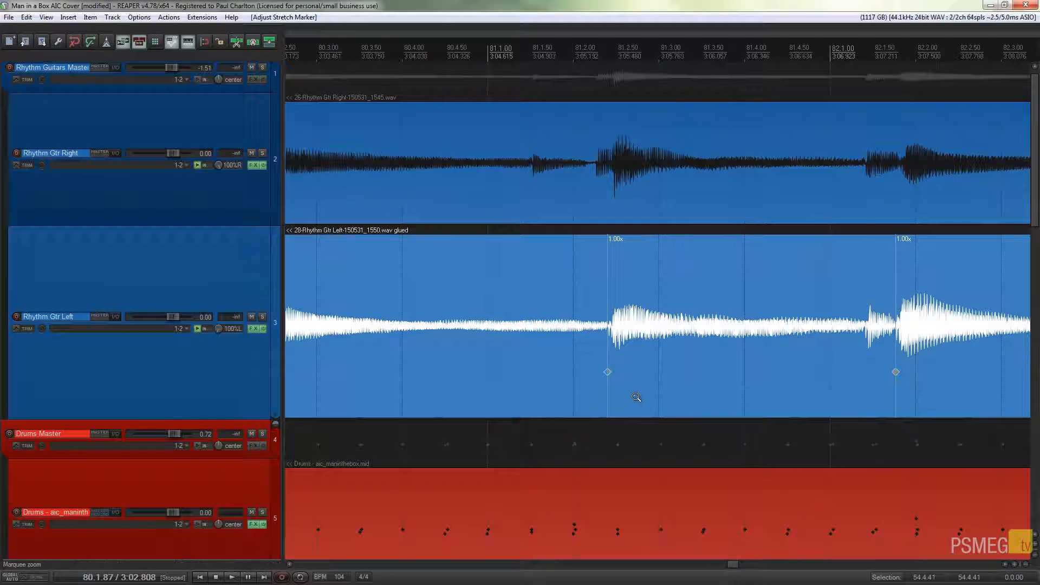
mouse_move(896, 375)
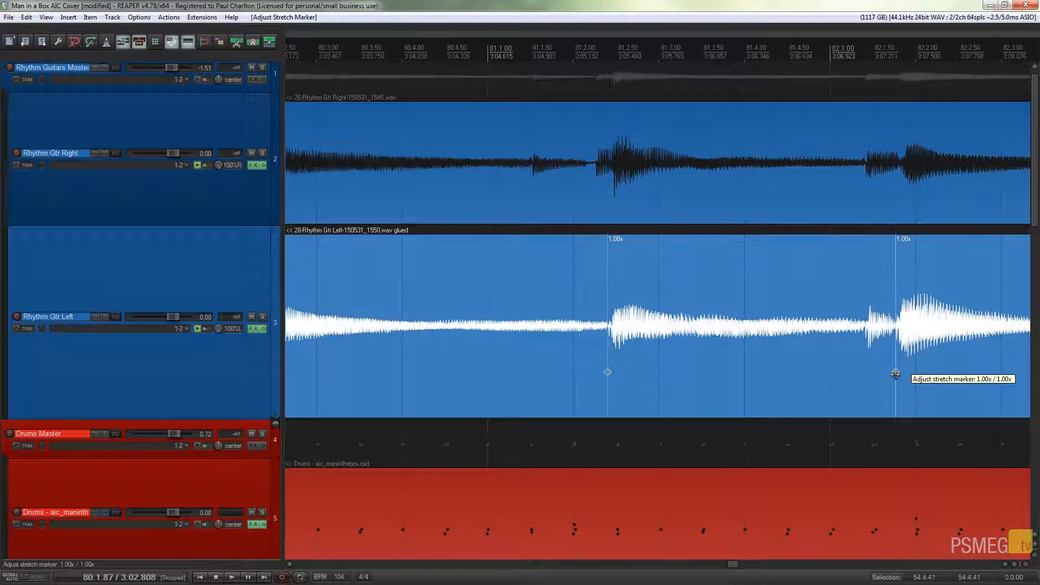
Nudge the guitar attack markers in bars 82, 84, 85 and 86 onto the drum hits.
left_click_drag(896, 375, 915, 375)
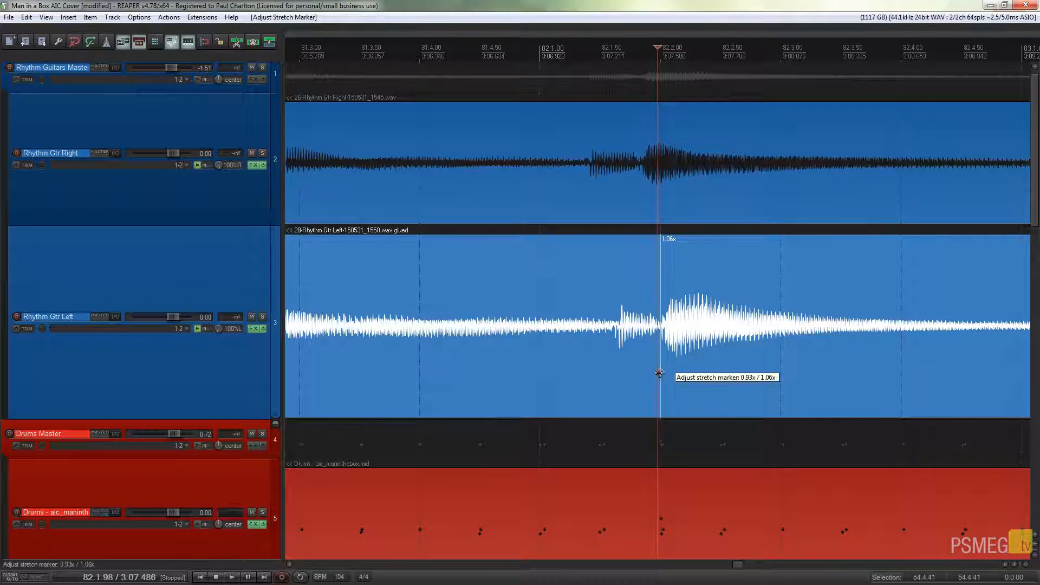
left_click_drag(659, 372, 655, 372)
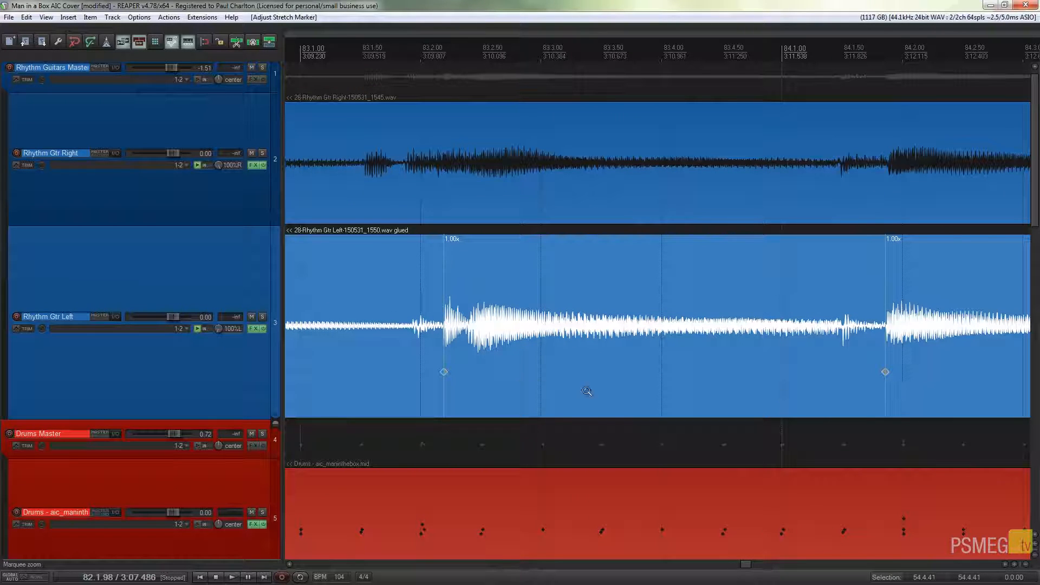
mouse_move(892, 375)
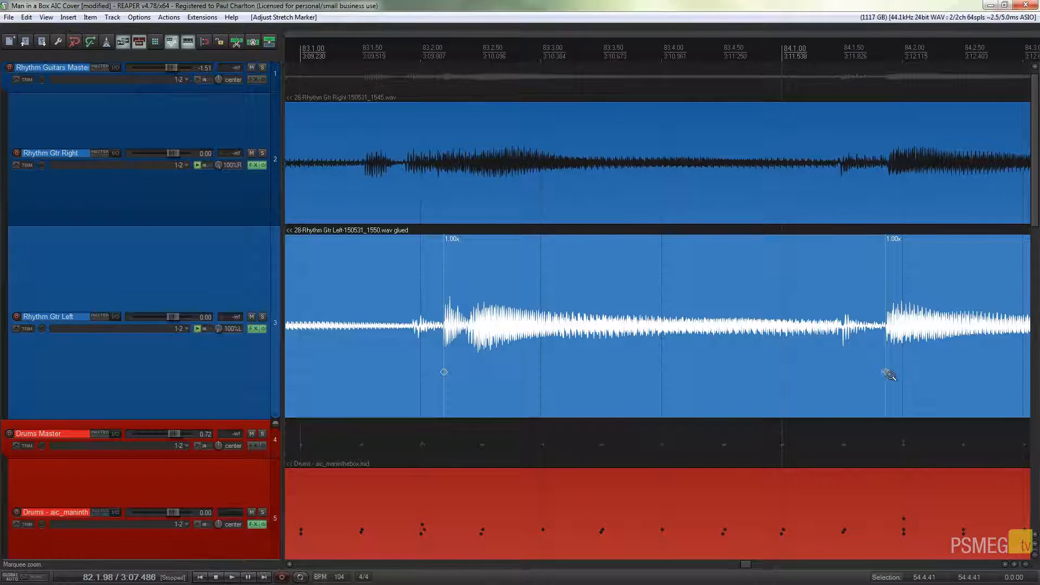
left_click_drag(892, 372, 904, 373)
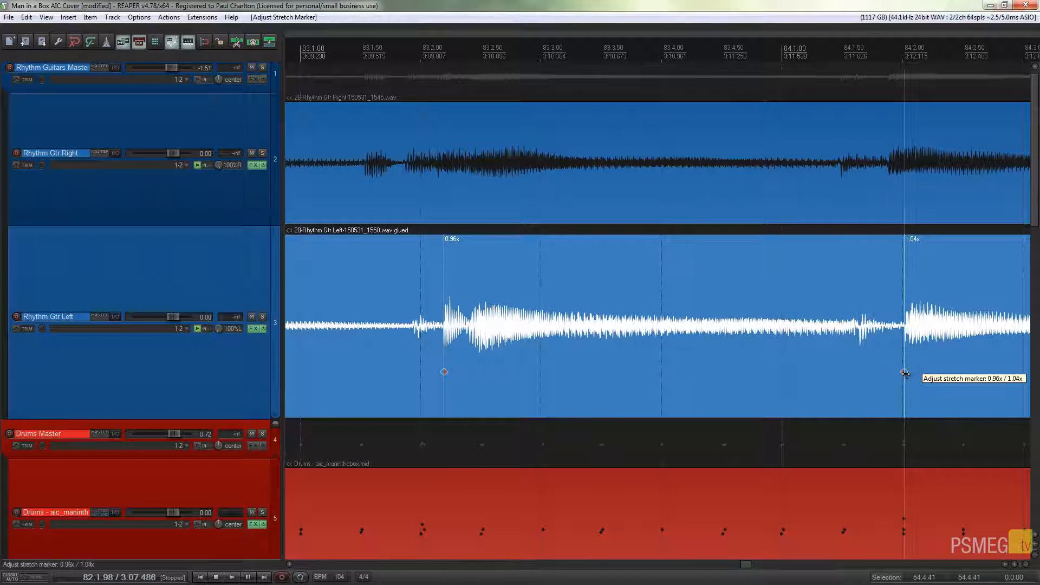
left_click_drag(905, 372, 902, 372)
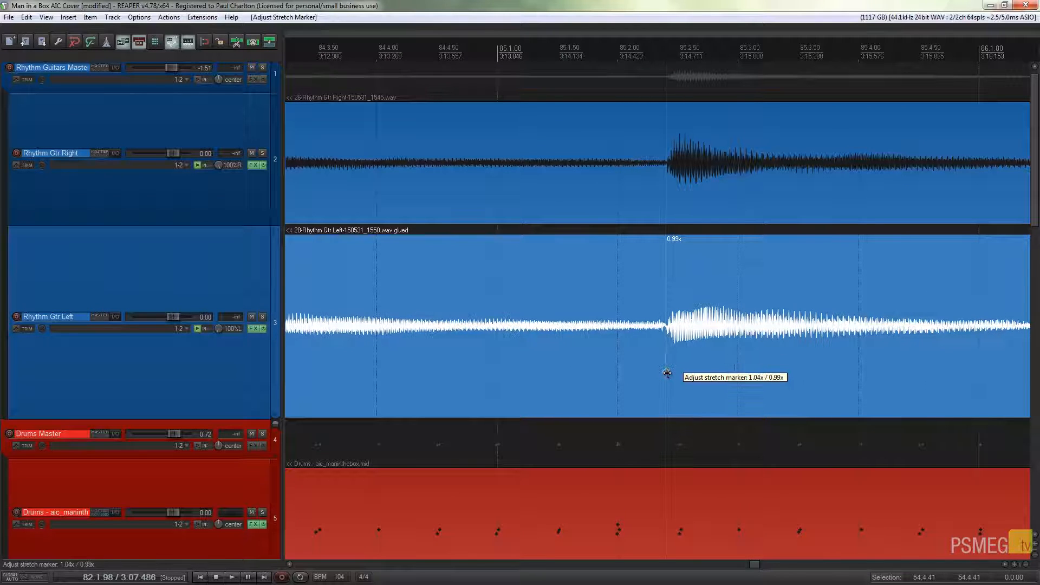
left_click_drag(669, 373, 677, 372)
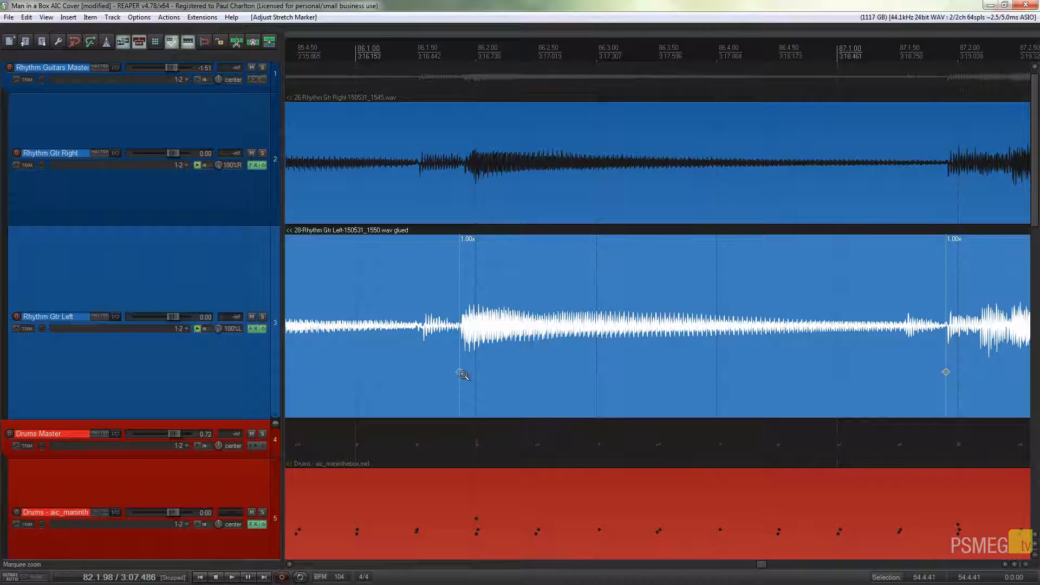
left_click_drag(463, 374, 475, 373)
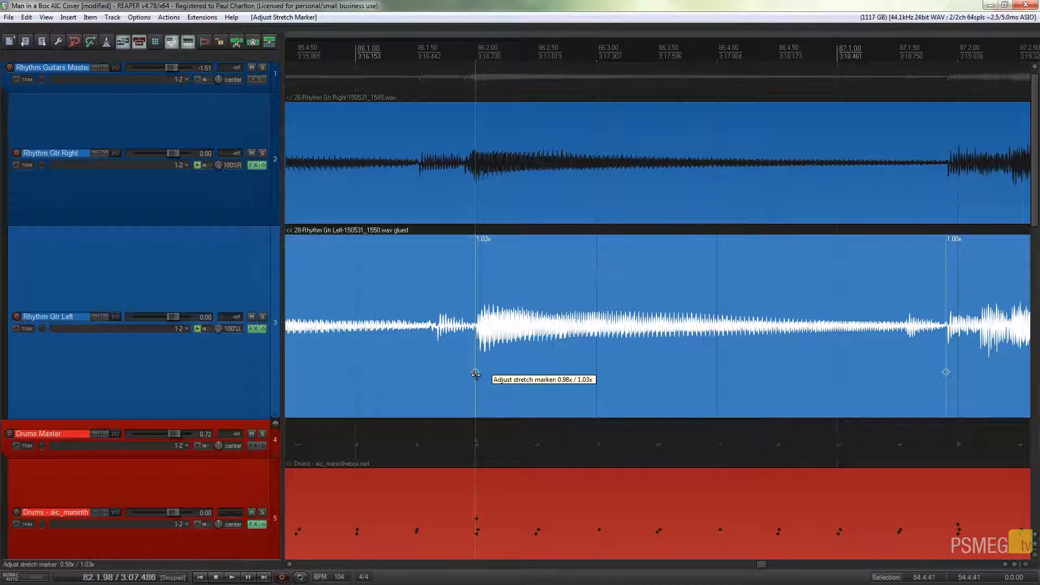
left_click_drag(946, 372, 955, 373)
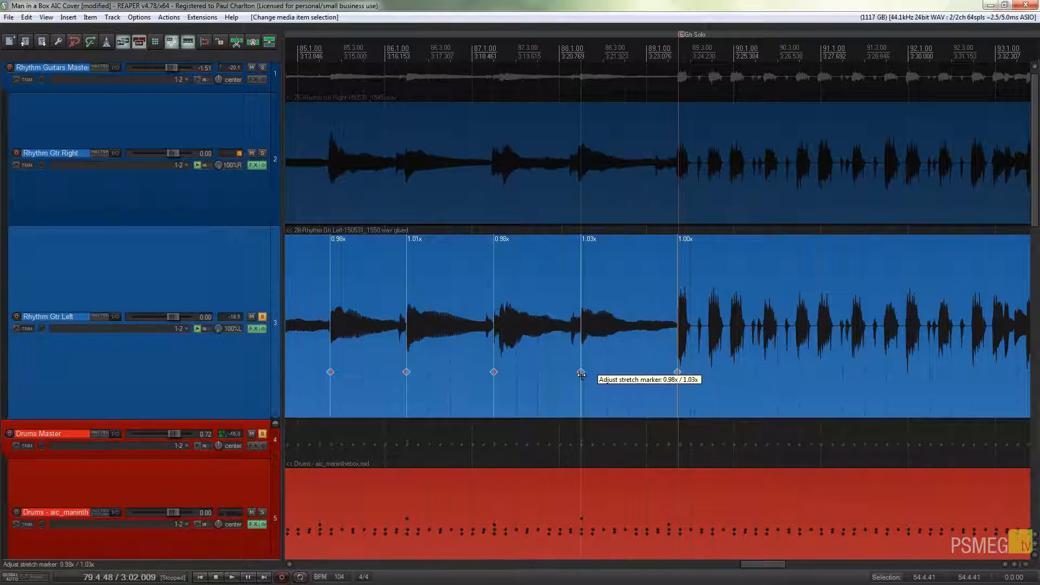
Adjust the stretch marker at the bar 88 guitar attack.
left_click(231, 576)
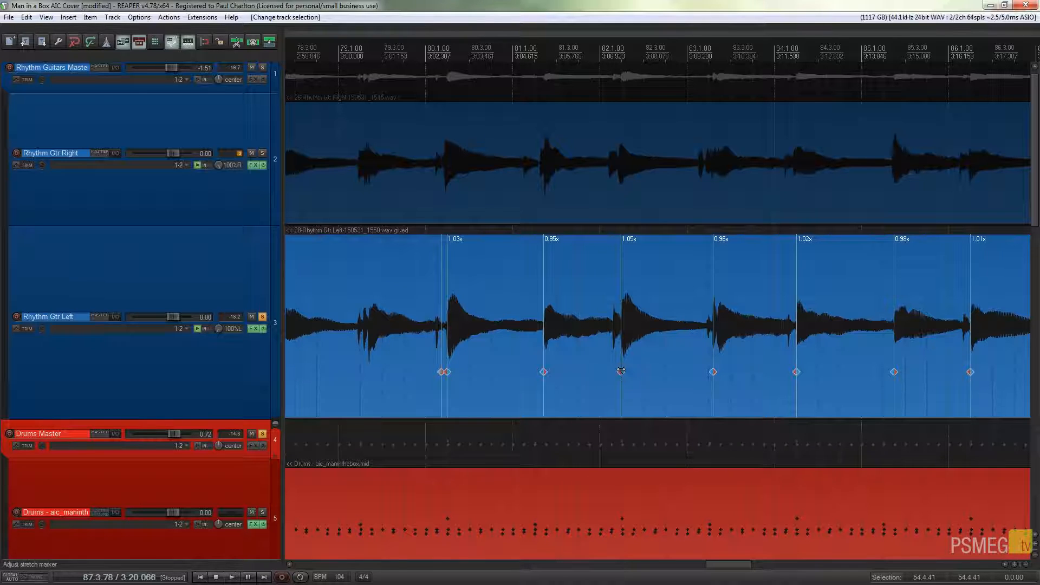
Snap all the guitar item's stretch markers to the grid via the item's context menu.
right_click(620, 372)
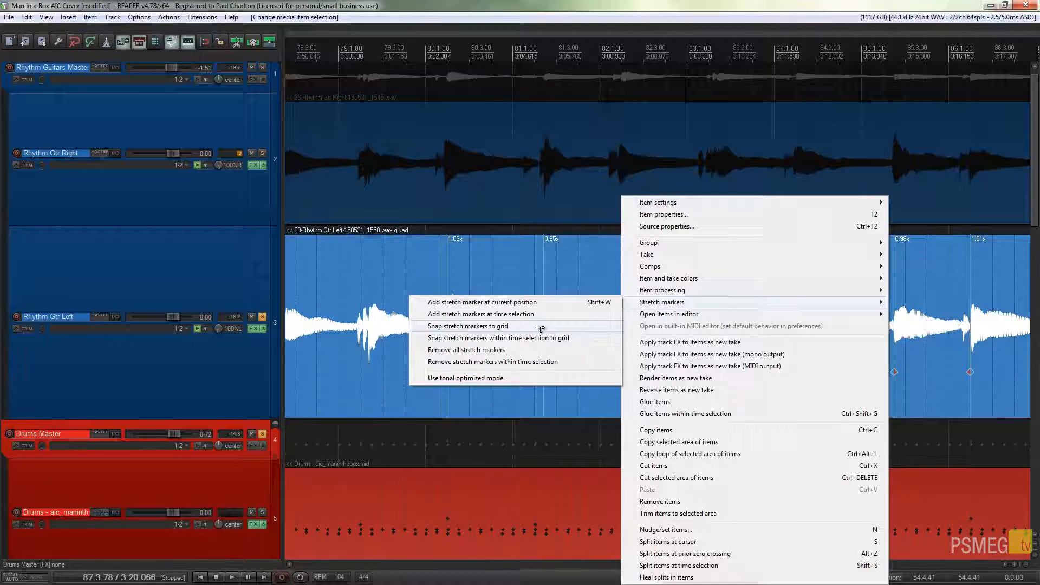
left_click(468, 326)
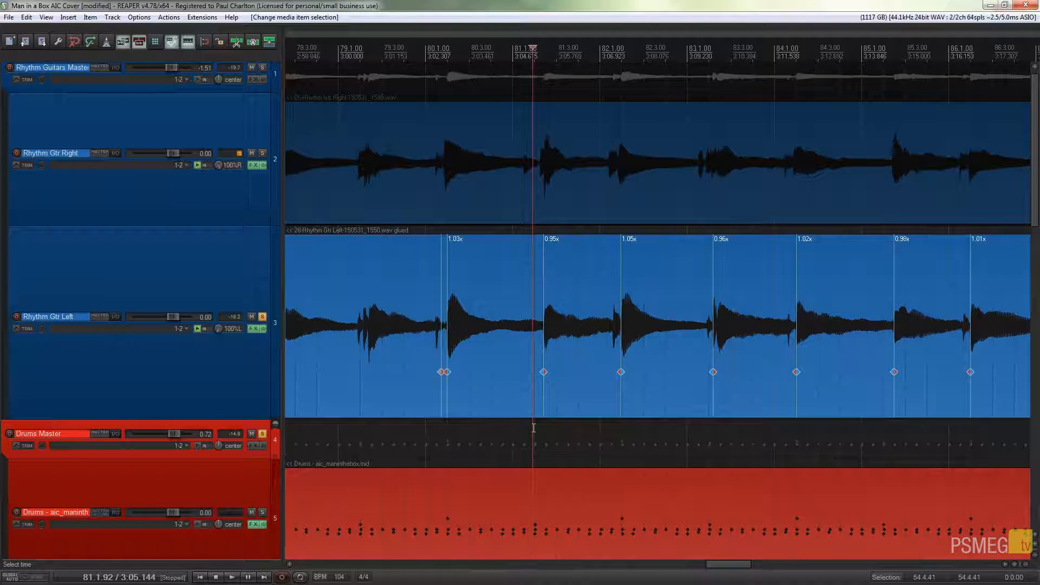